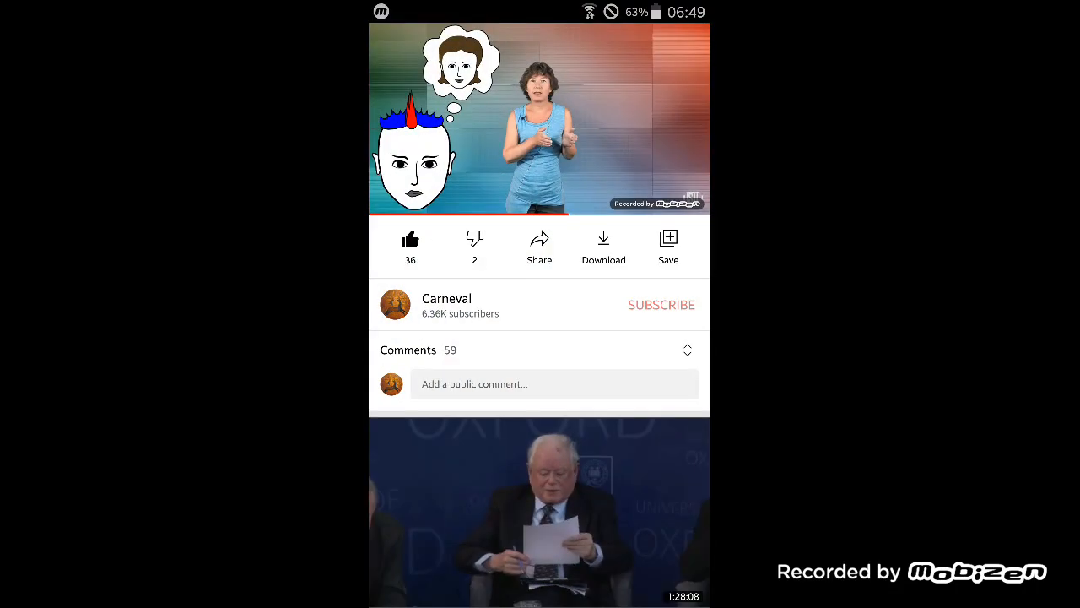
Open the video's comments panel to list the comments, including the free-will comment.
click(407, 349)
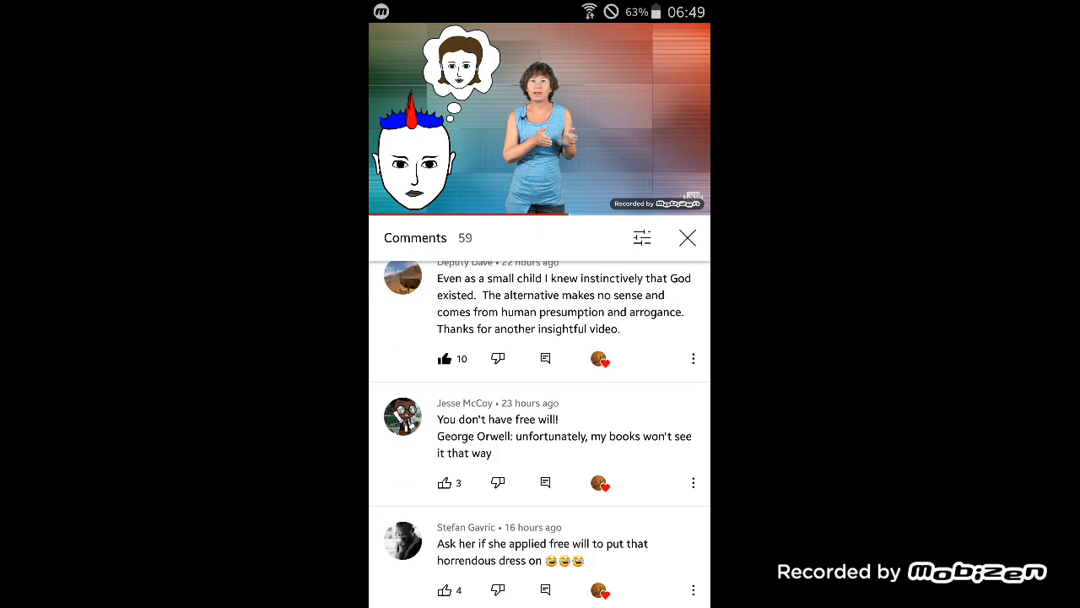
click(540, 118)
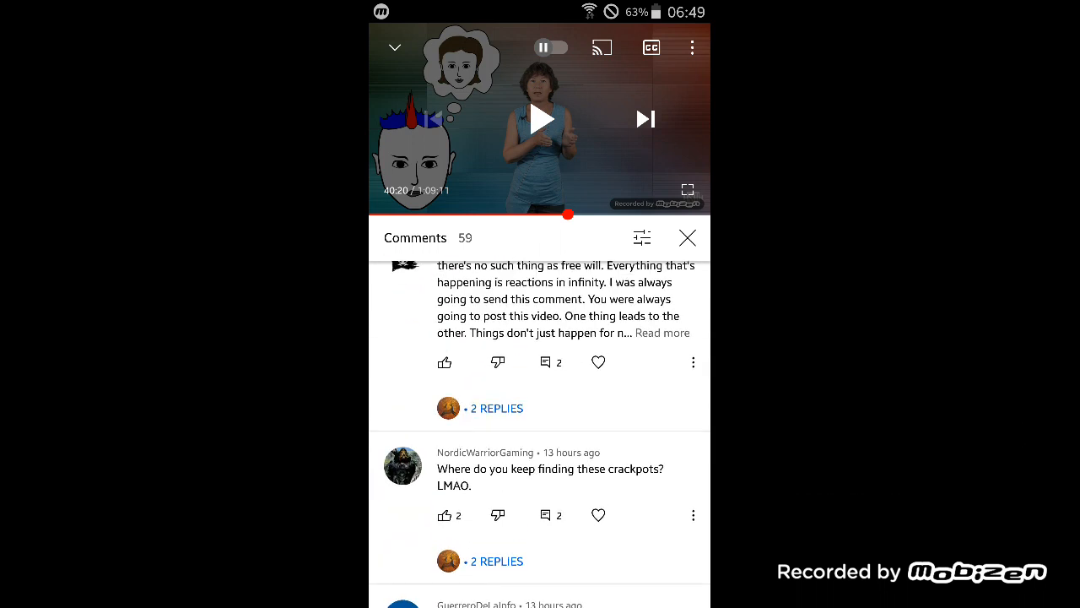
Open the 2 replies under the free-will comment and read its opening text.
click(496, 407)
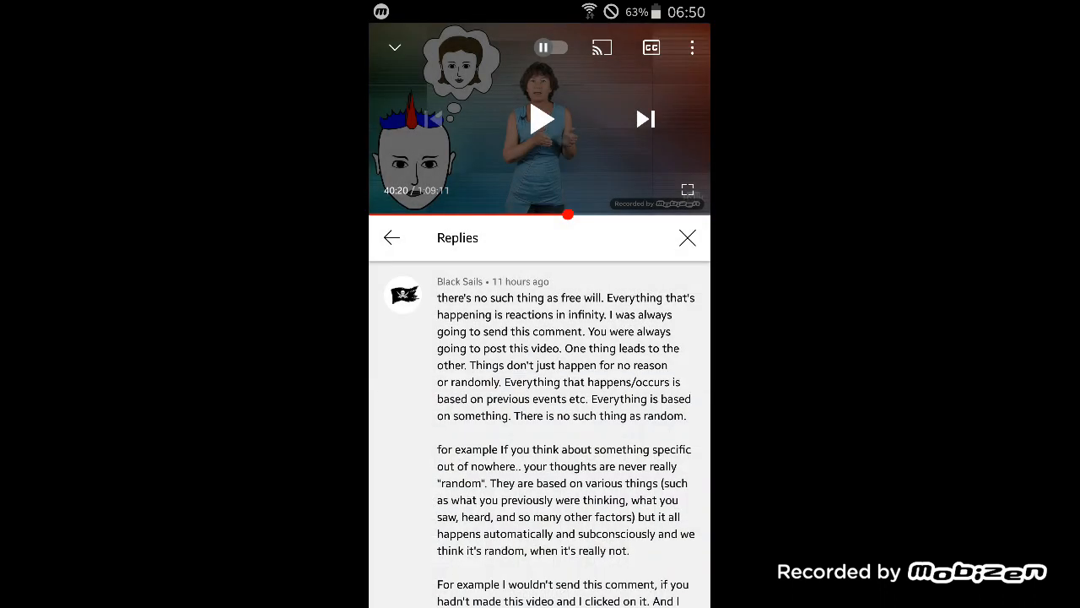
scroll(up, 3)
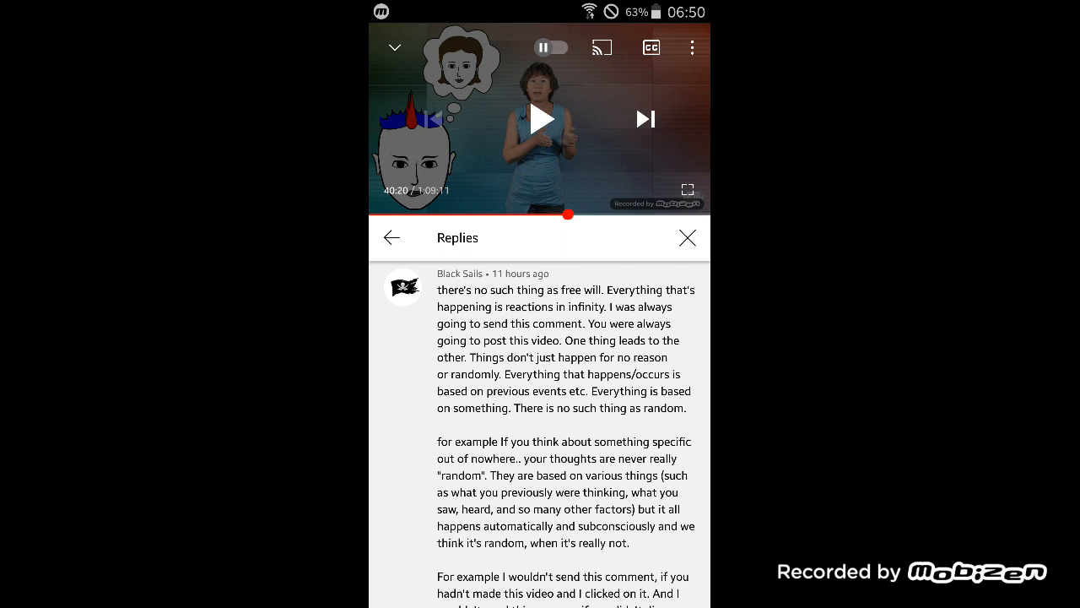
scroll(up, 3)
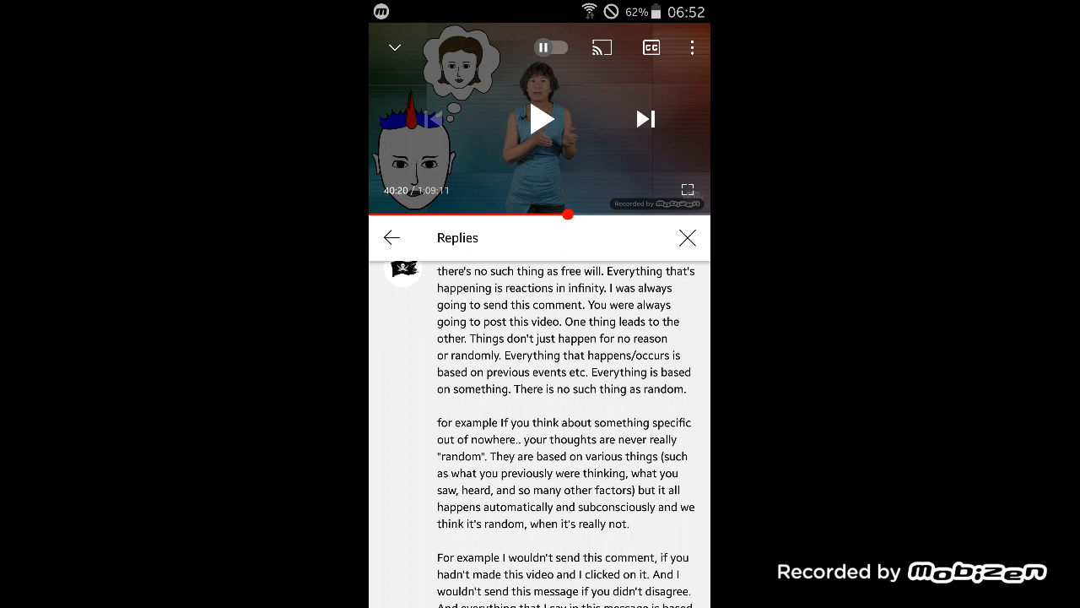
Scroll the long comment from the not-sending-this-comment paragraph to the brainwashing paragraphs.
scroll(up, 3)
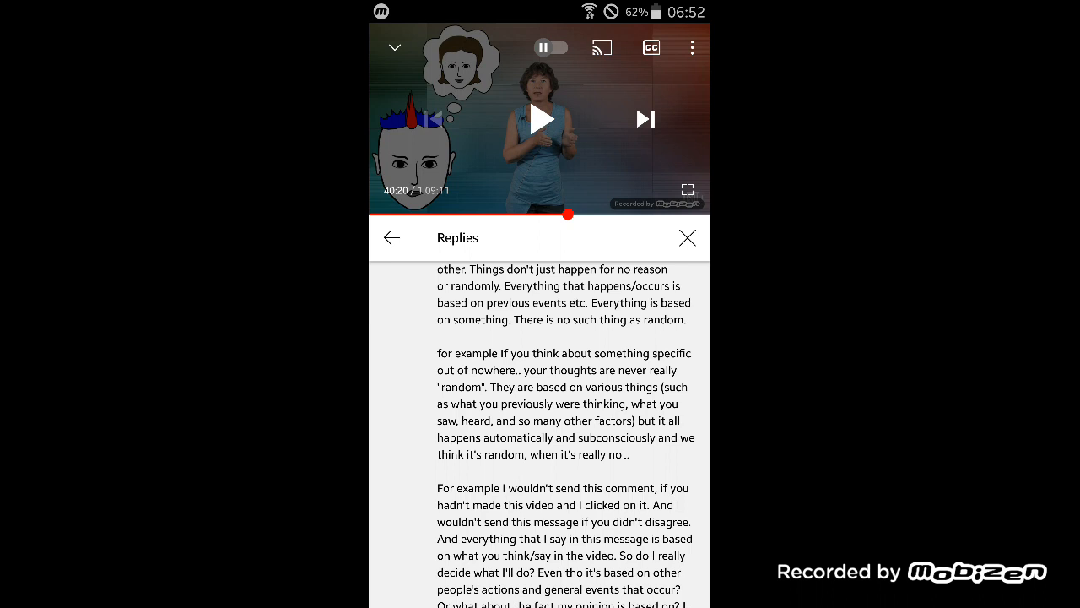
scroll(up, 3)
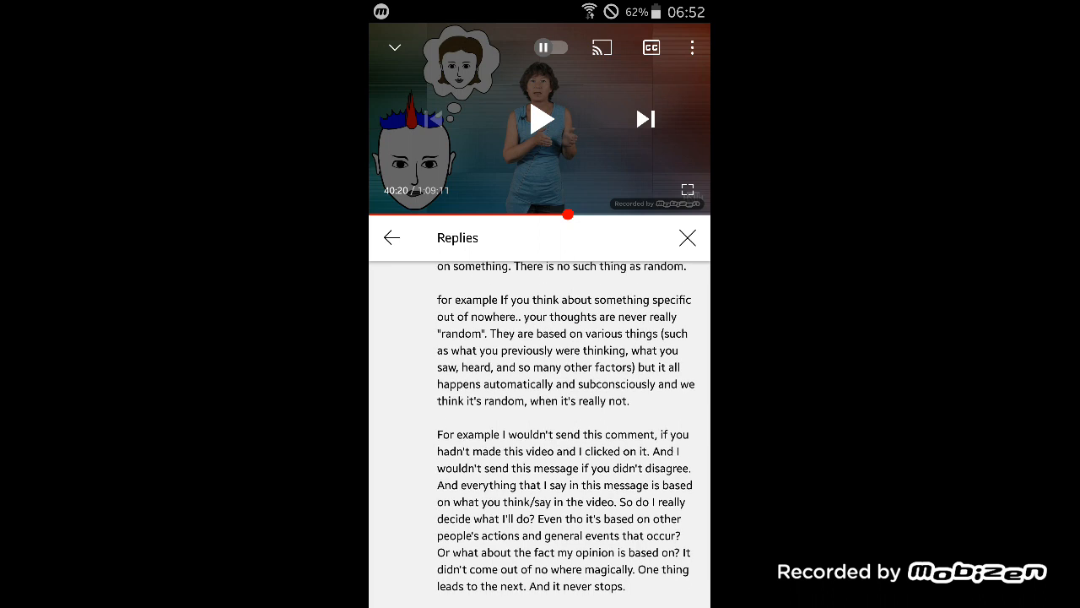
scroll(up, 3)
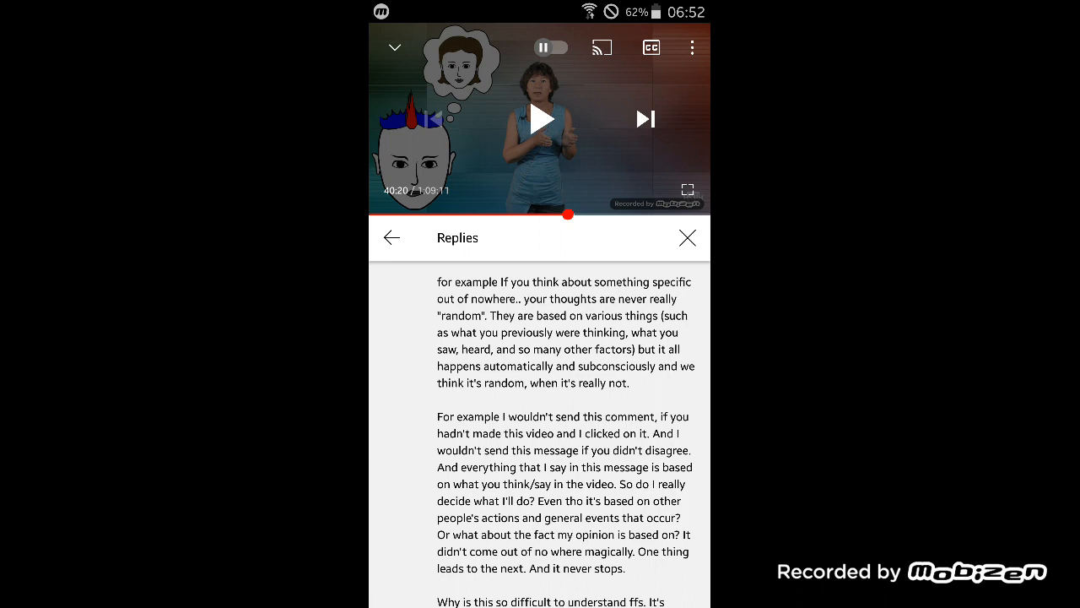
scroll(up, 3)
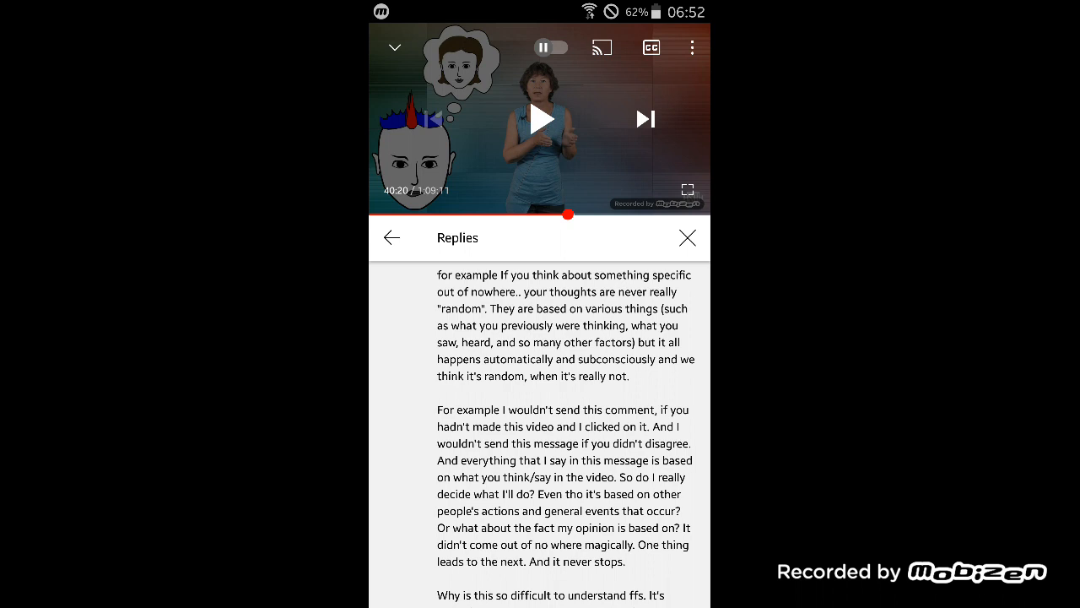
scroll(down, 3)
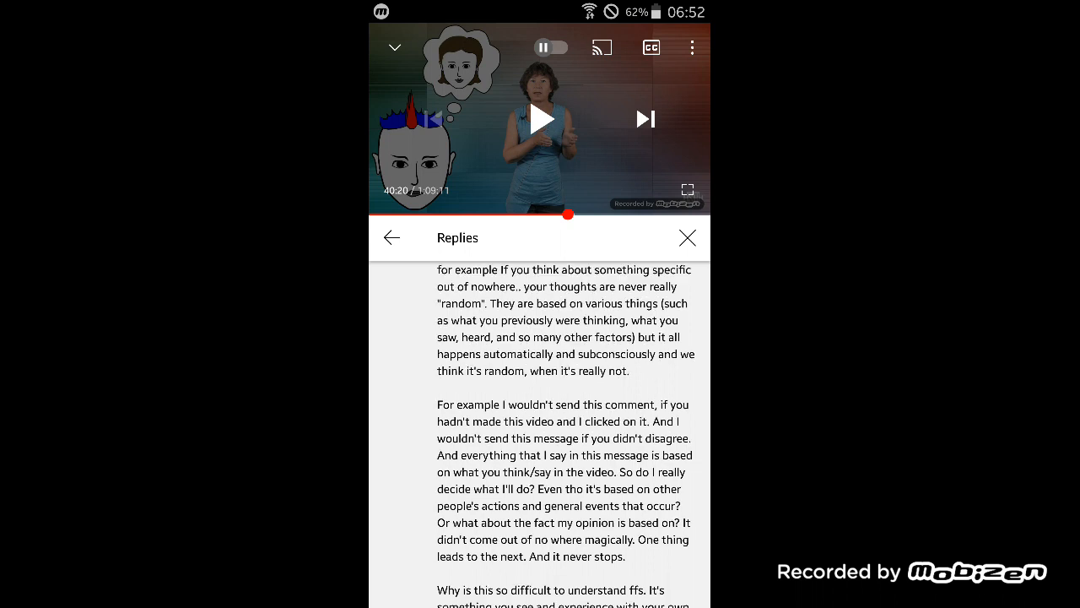
scroll(up, 3)
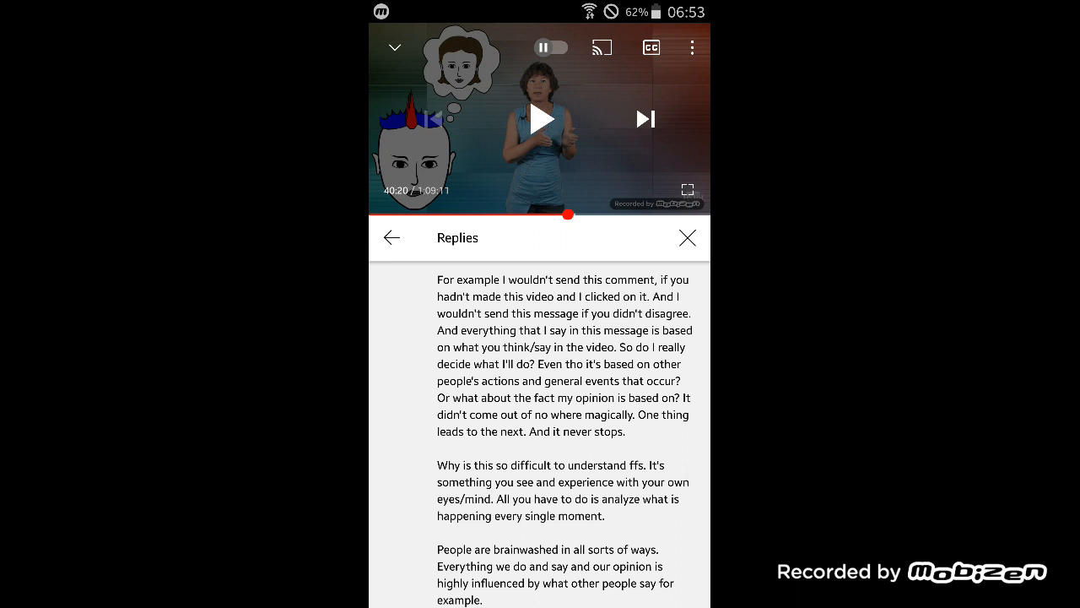
Scroll to the comment's closing free will video recommendation and the public reply field.
scroll(down, 3)
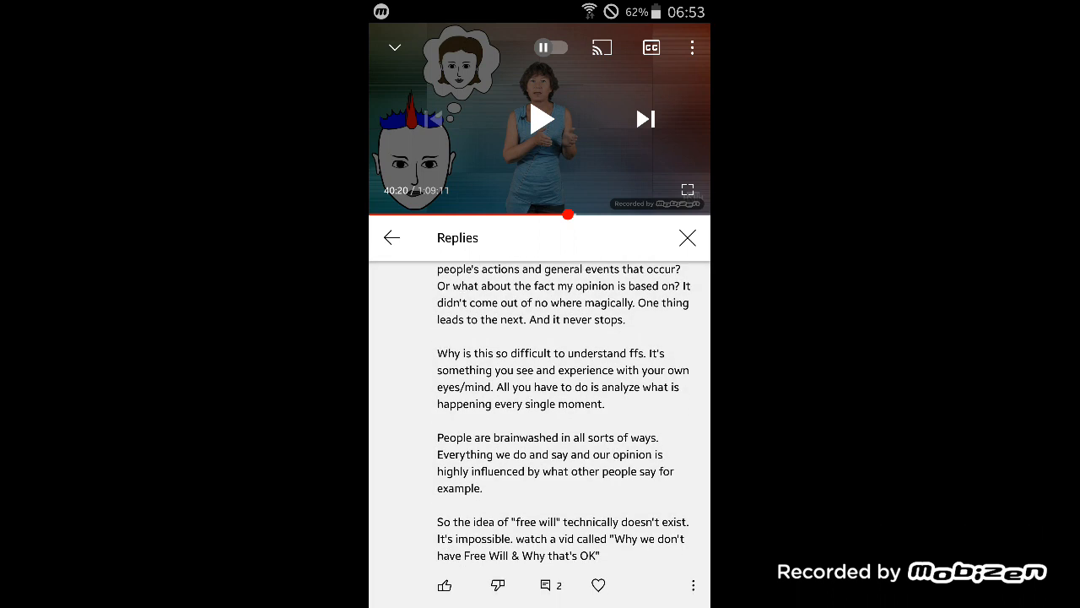
scroll(up, 3)
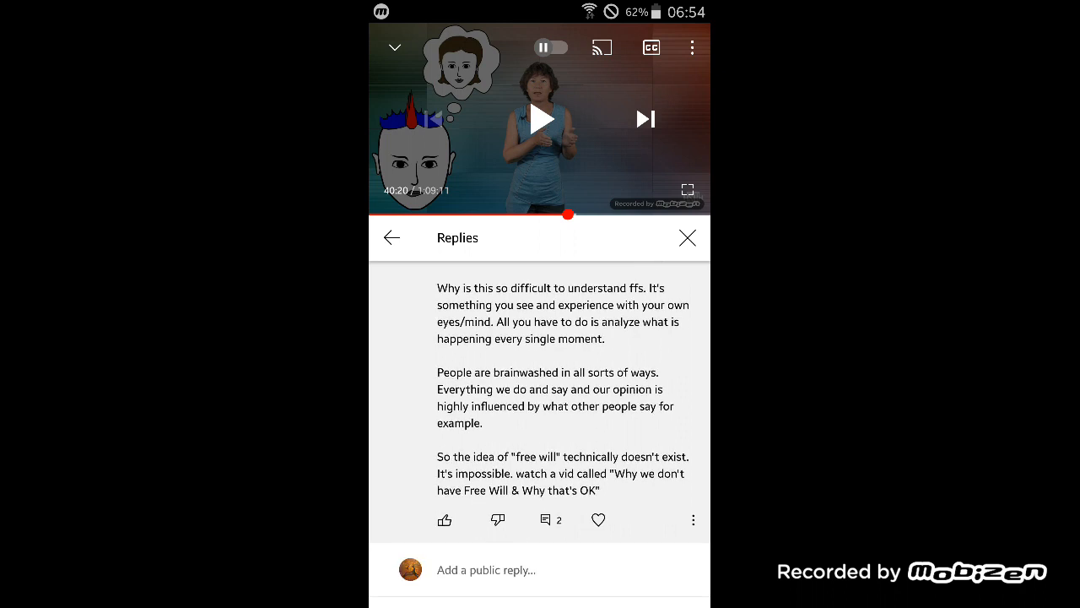
Scroll to the first reply, which says cause and effect are confused with free will.
scroll(down, 3)
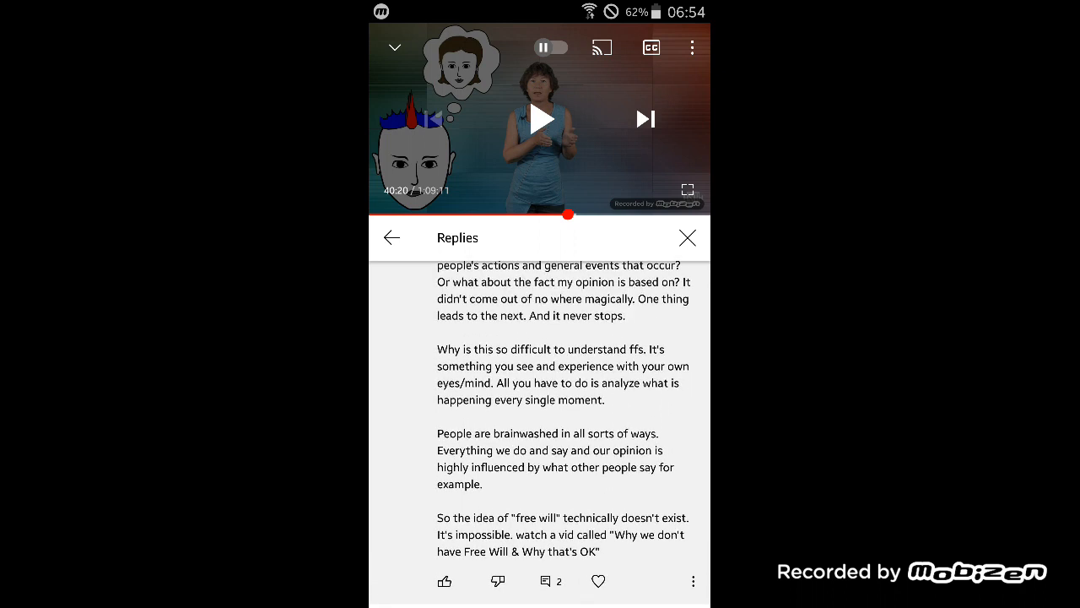
scroll(up, 3)
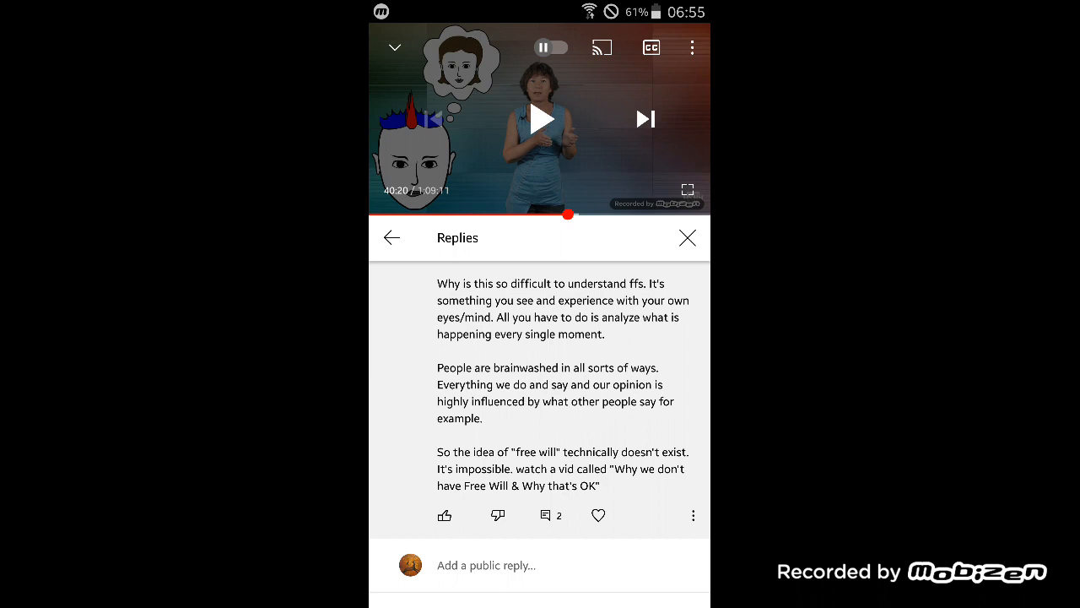
scroll(down, 3)
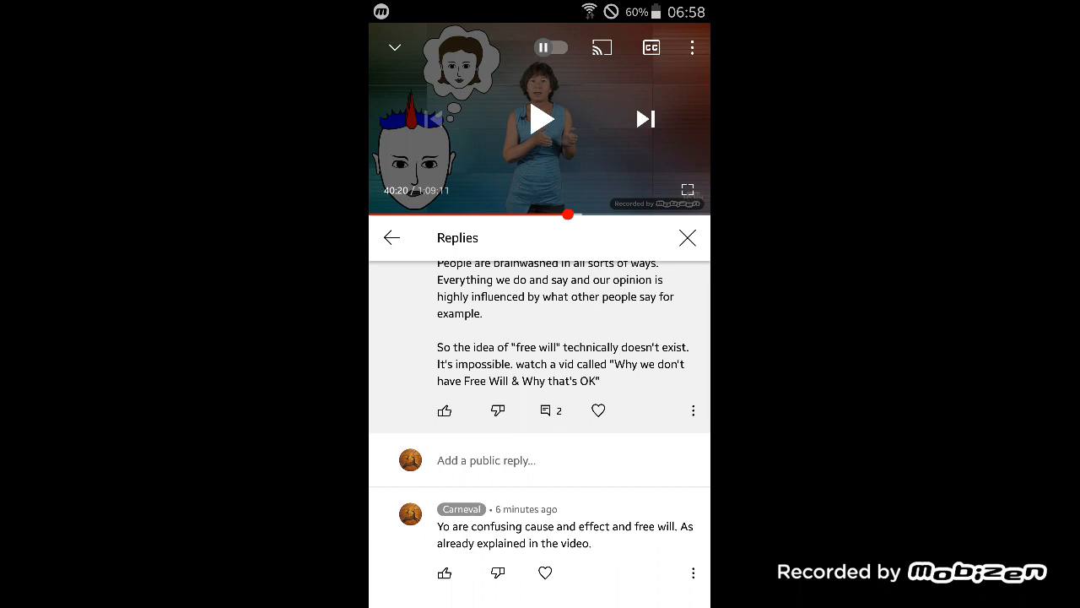
scroll(down, 3)
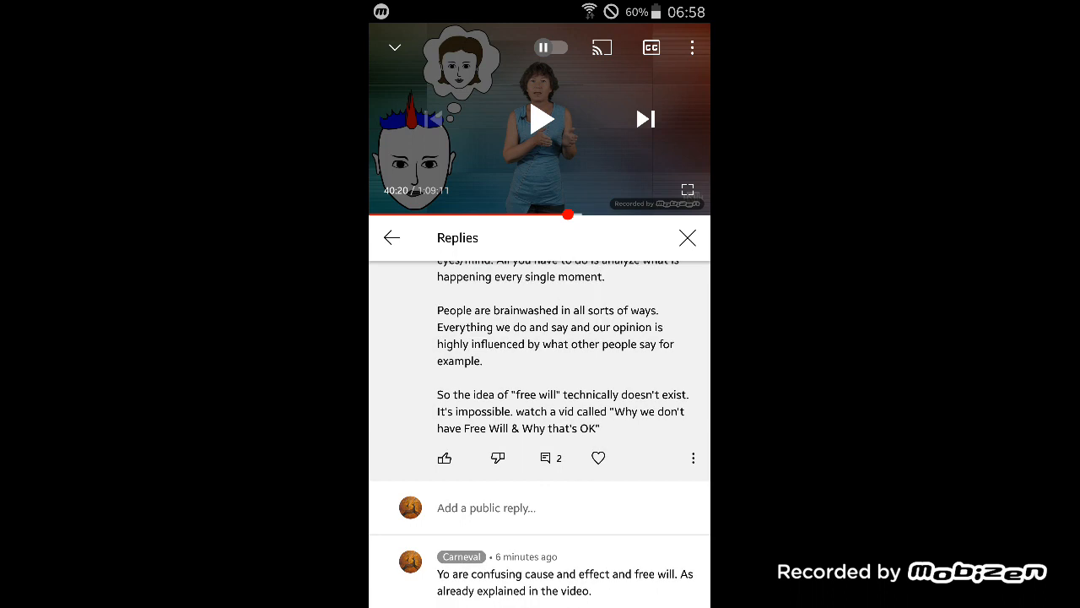